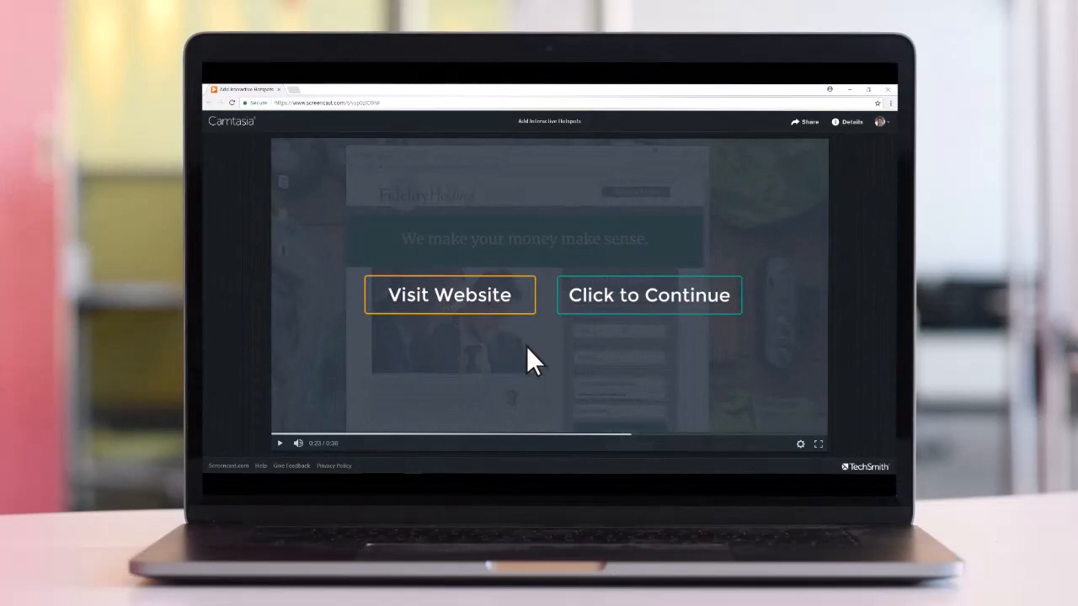
mouse_move(458, 311)
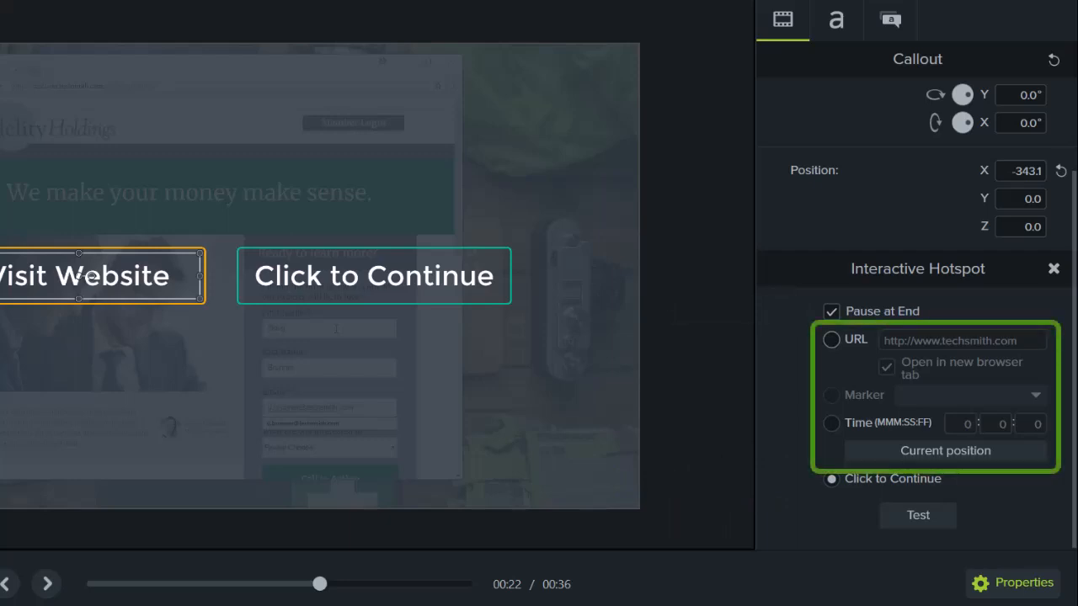
- Link the Visit Website hotspot to the TechSmith download URL, opening in a new browser tab with Pause at End on
click(830, 478)
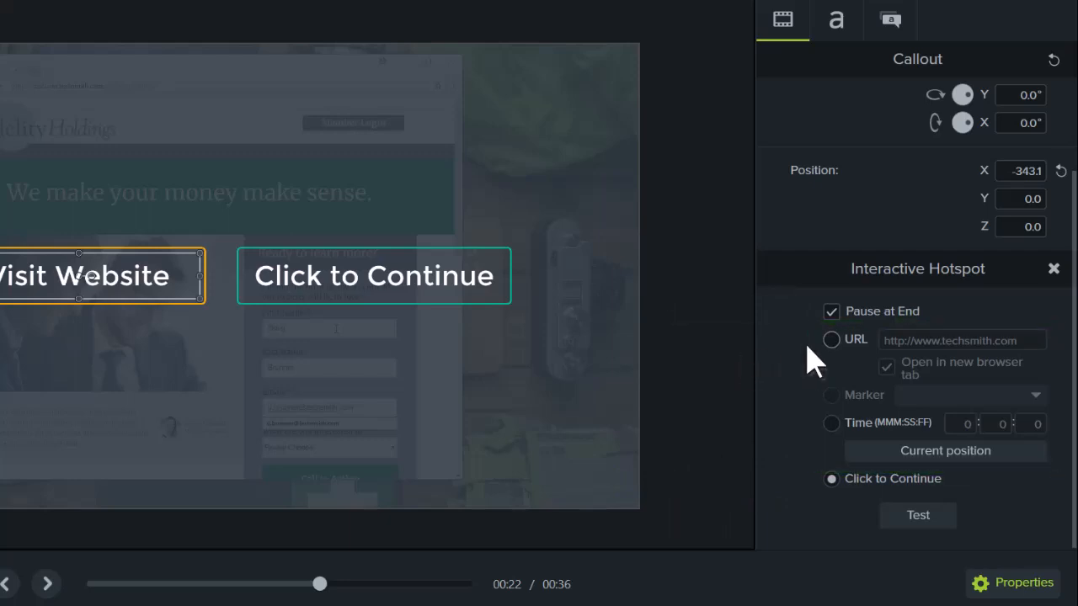
click(832, 340)
text(/download)
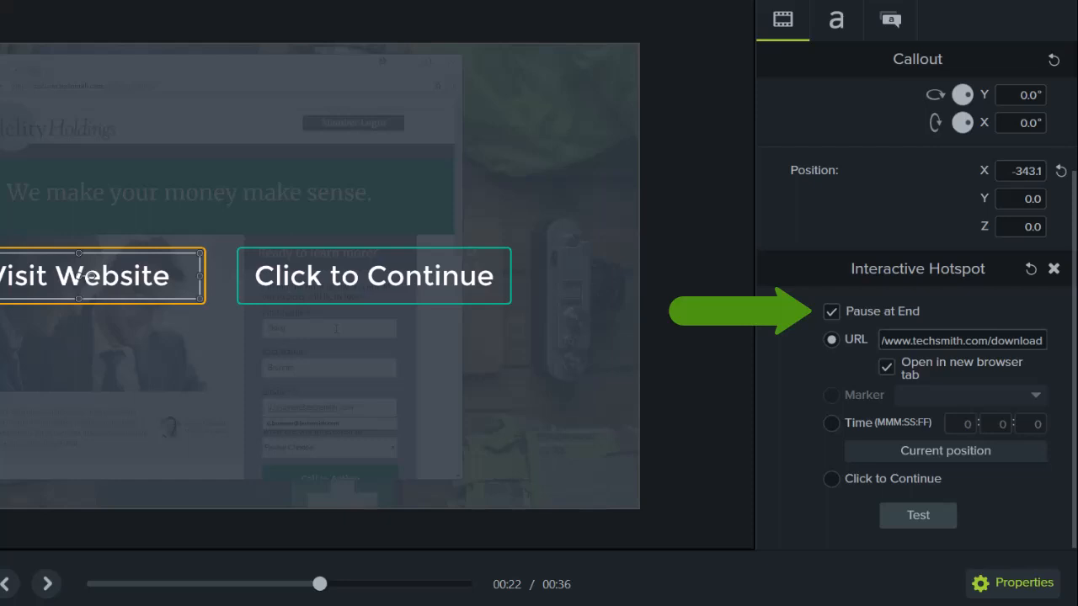
- Confirm the hotspot settings and bring up the produced video in the Smart Player preview
click(918, 516)
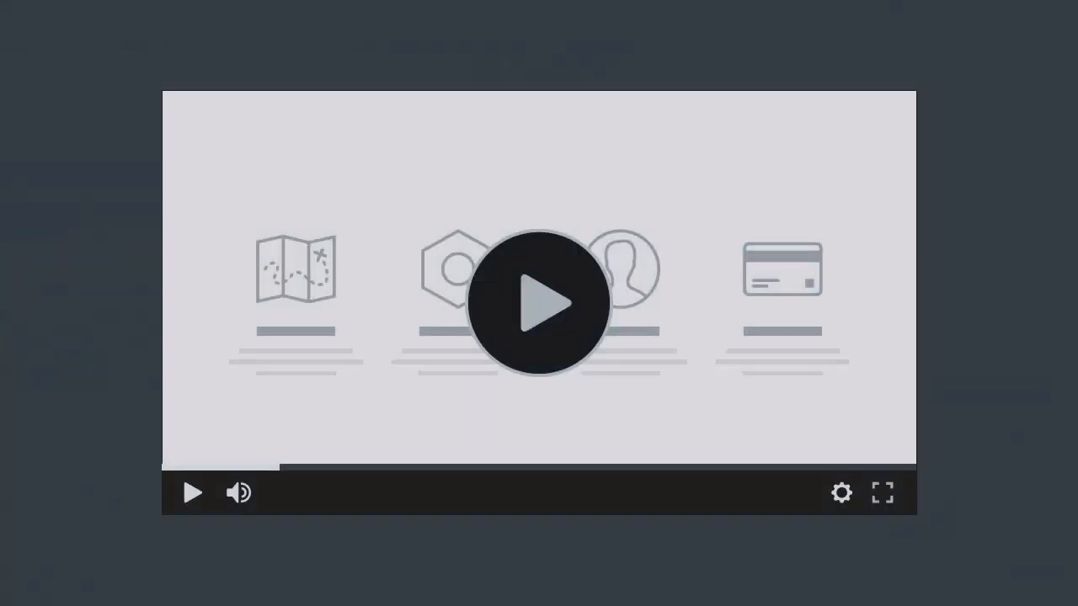
click(896, 303)
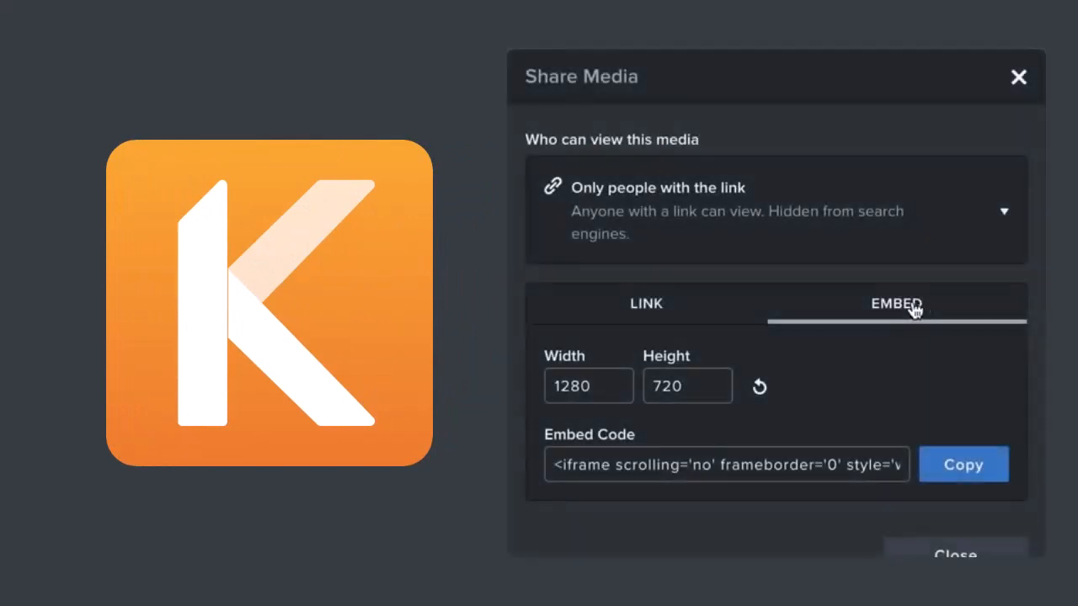
- Show the Knowmia shareable link instead of the embed code, limited to people with the link
click(647, 304)
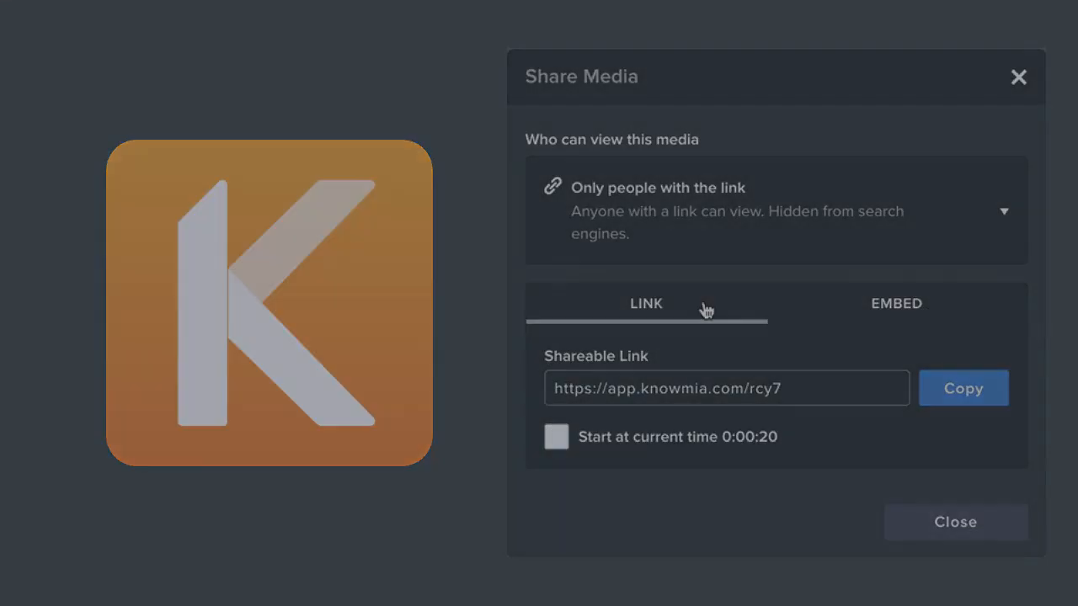